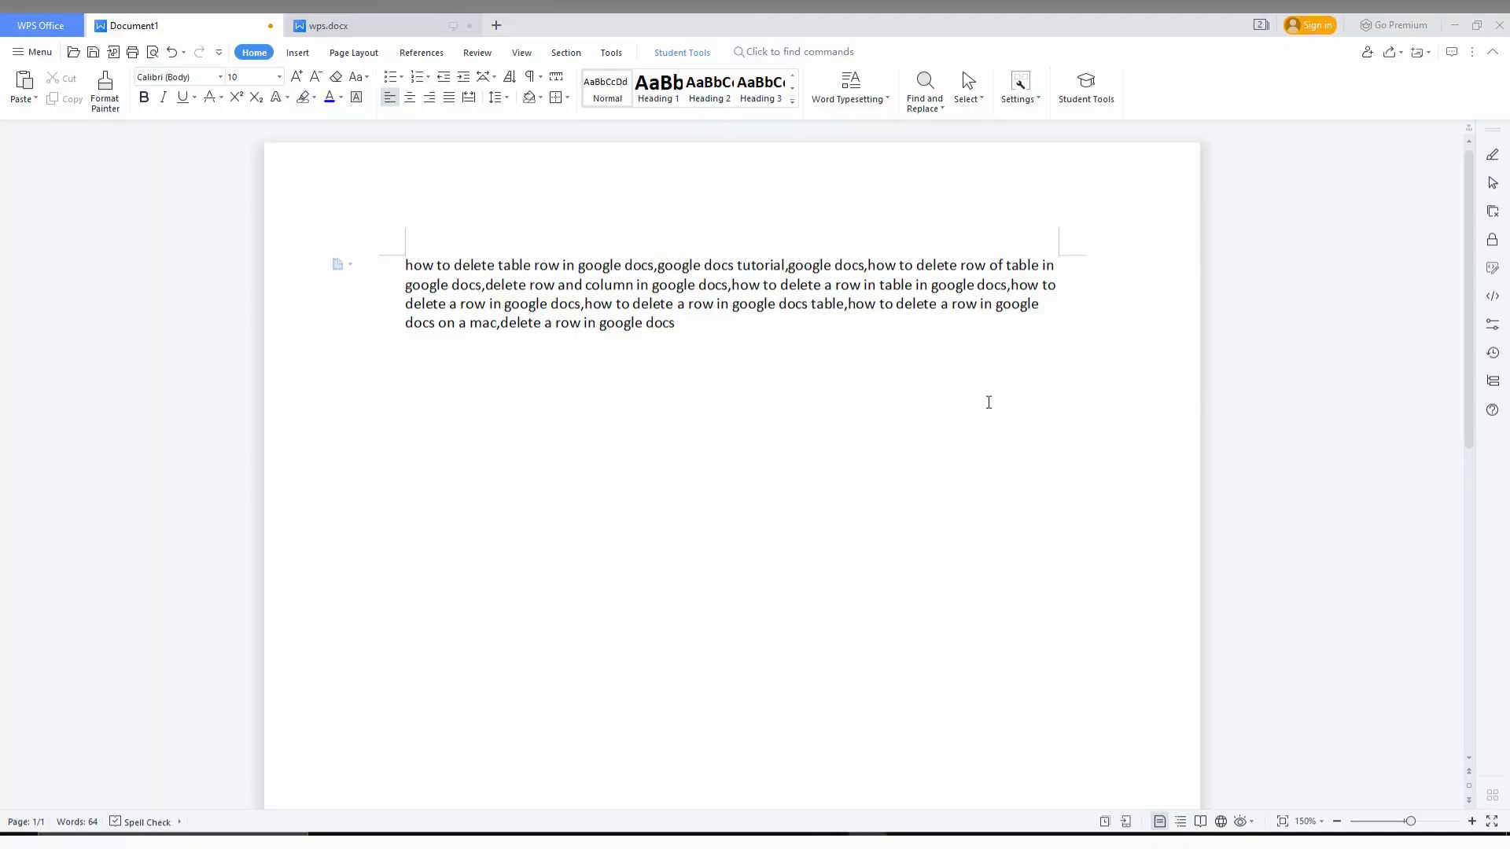
mouse_move(814, 313)
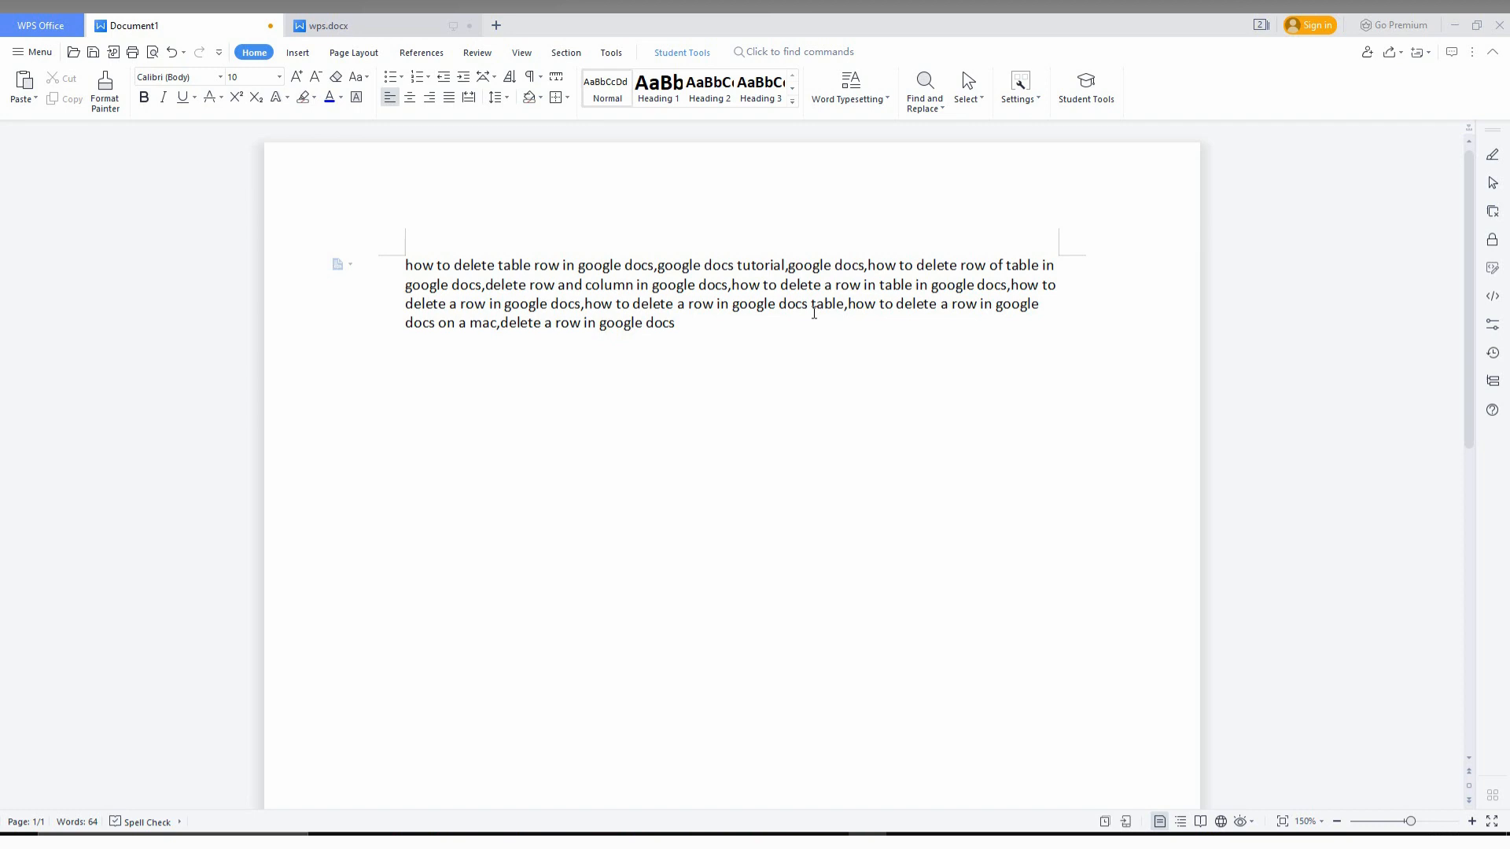
mouse_move(751, 501)
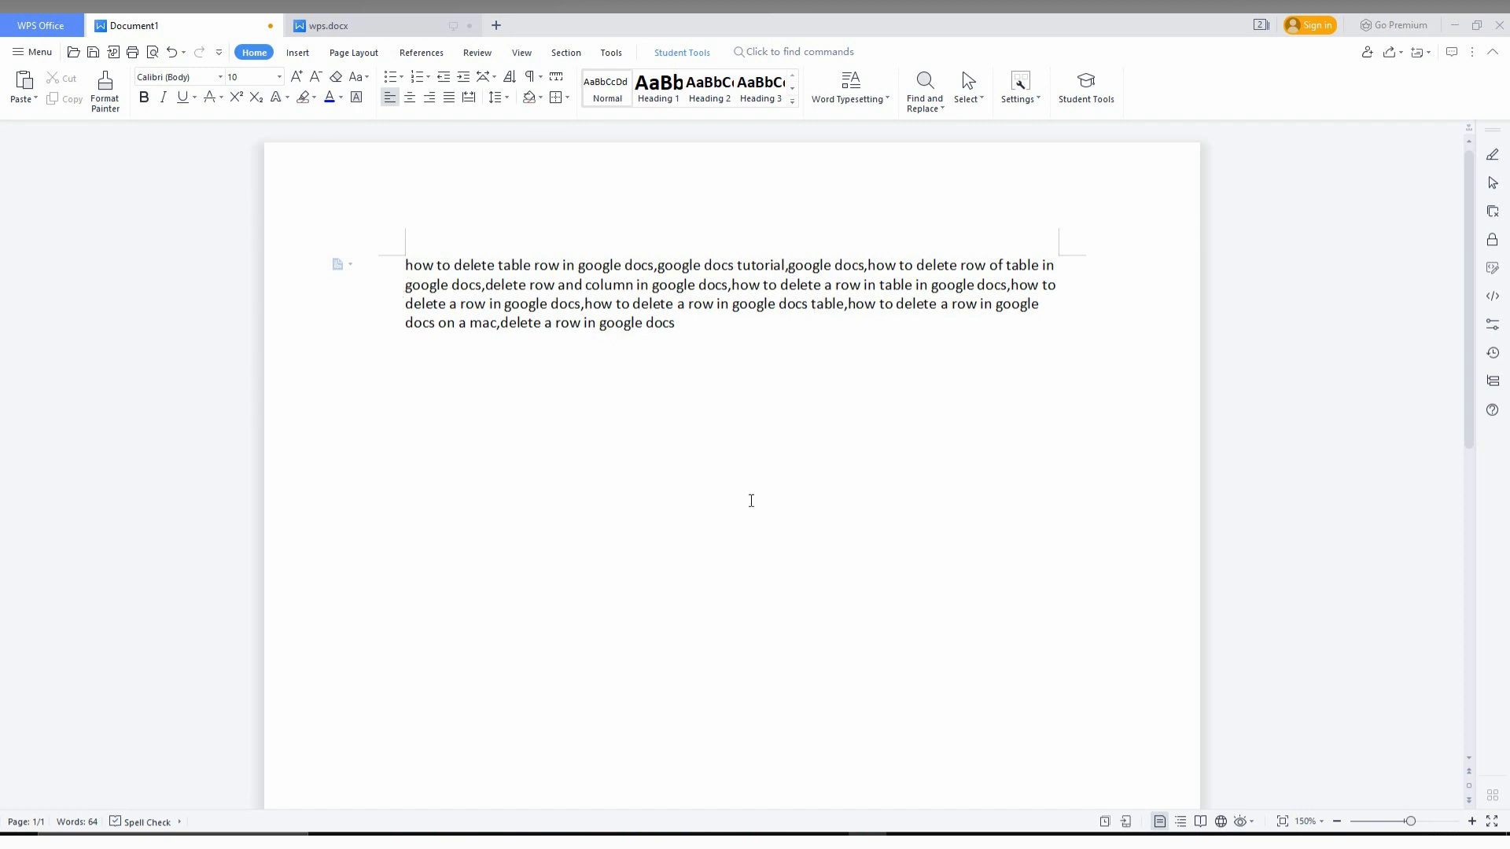
- Scroll to the top and zoom out three times until the page looks small
scroll("down", 3)
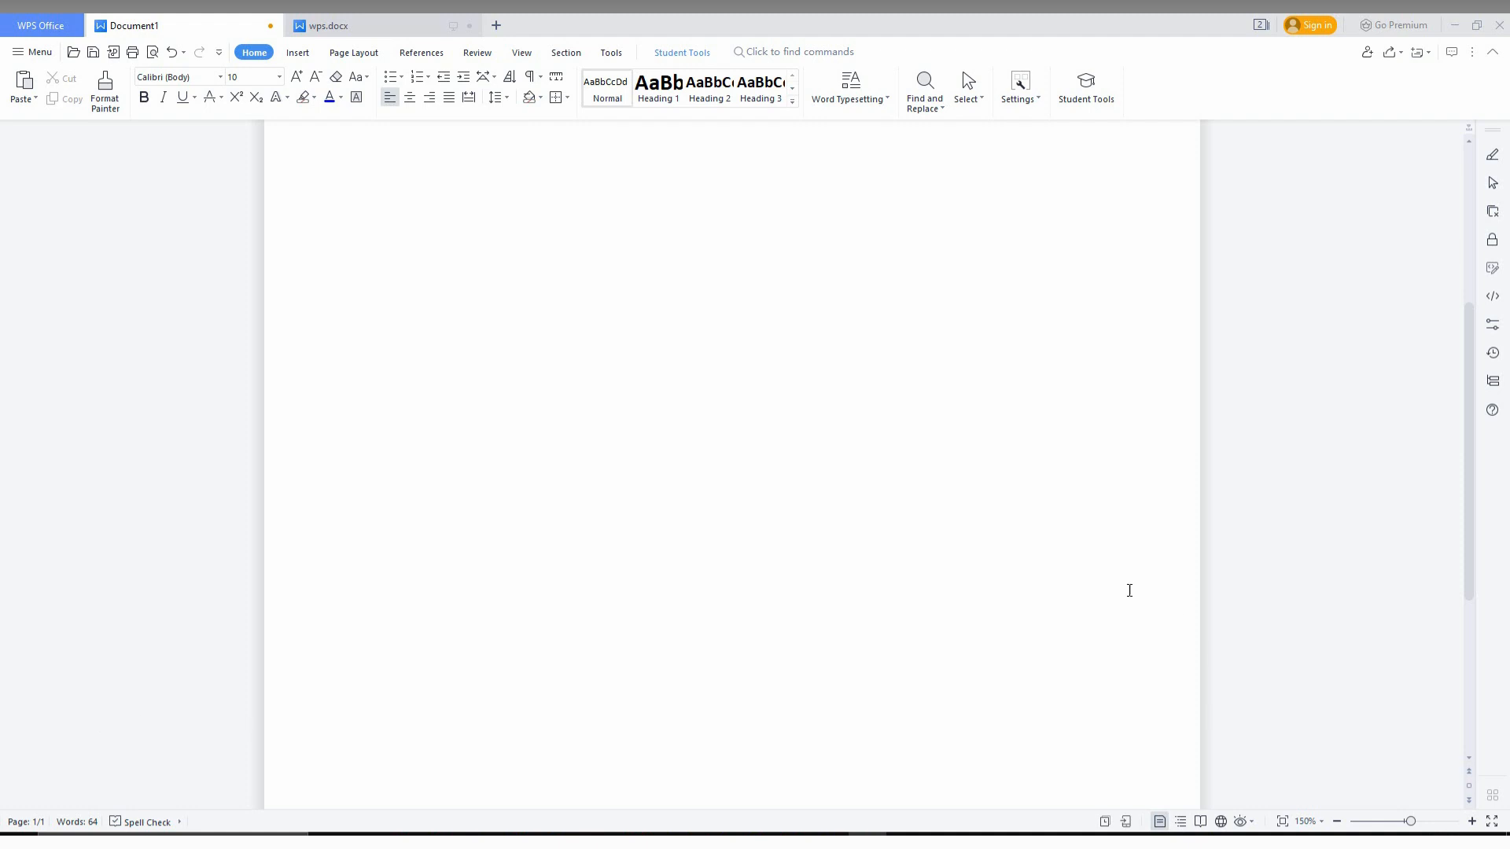
left_click(1337, 821)
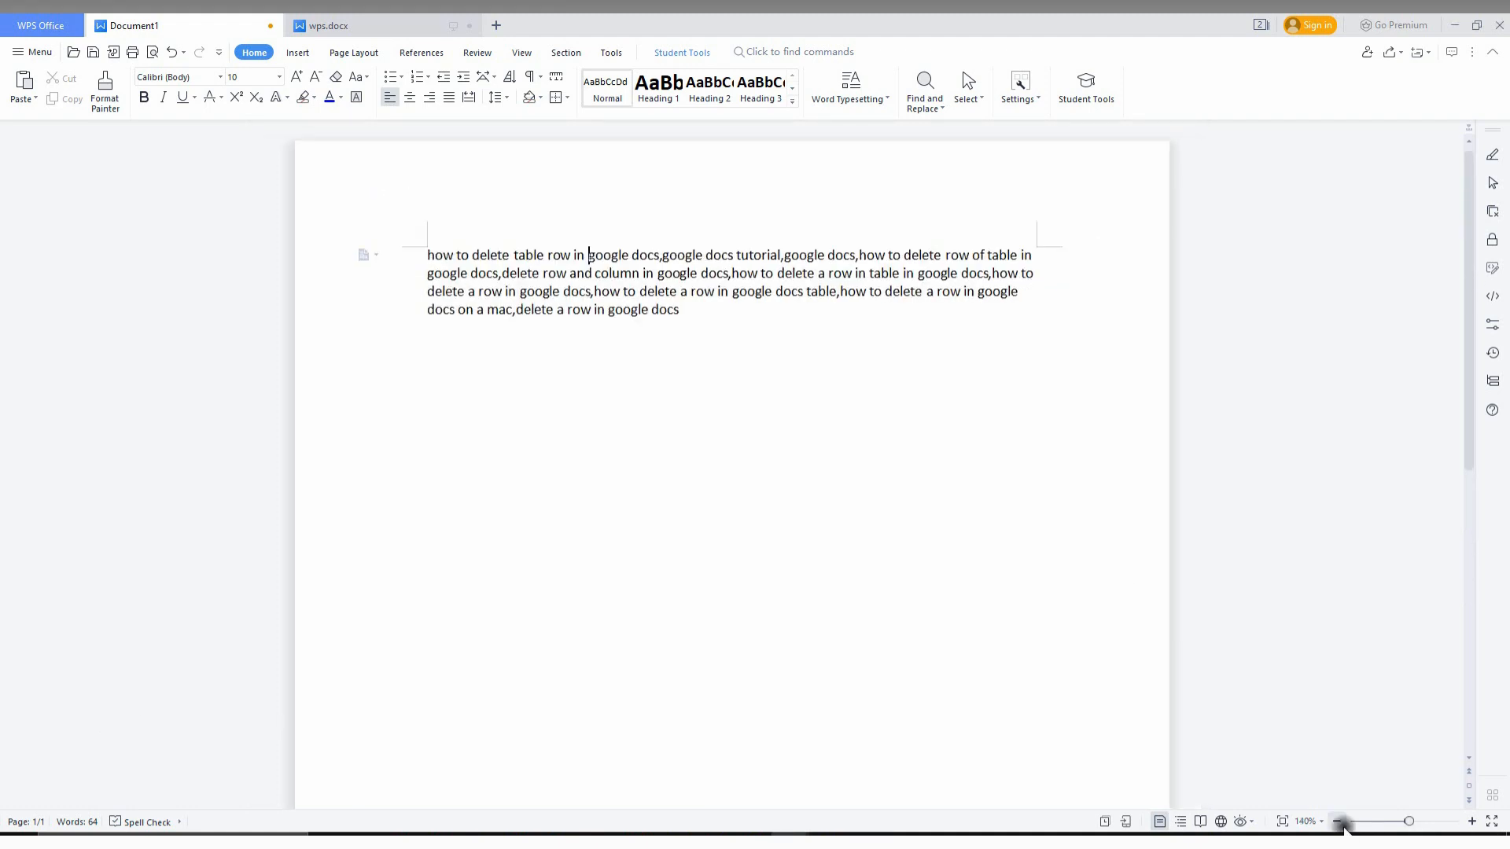
left_click(1337, 821)
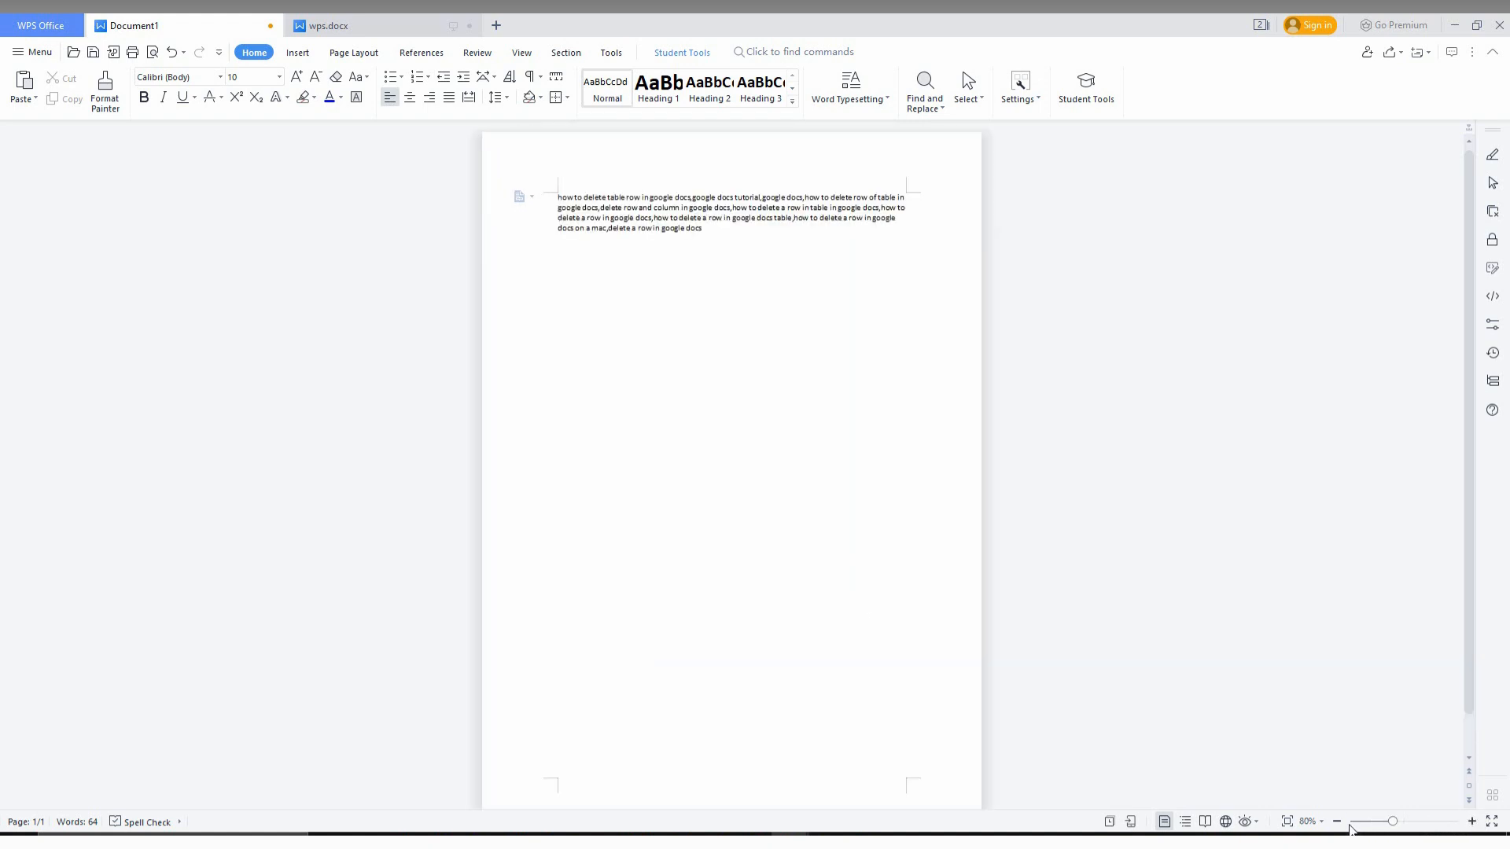
left_click(1338, 821)
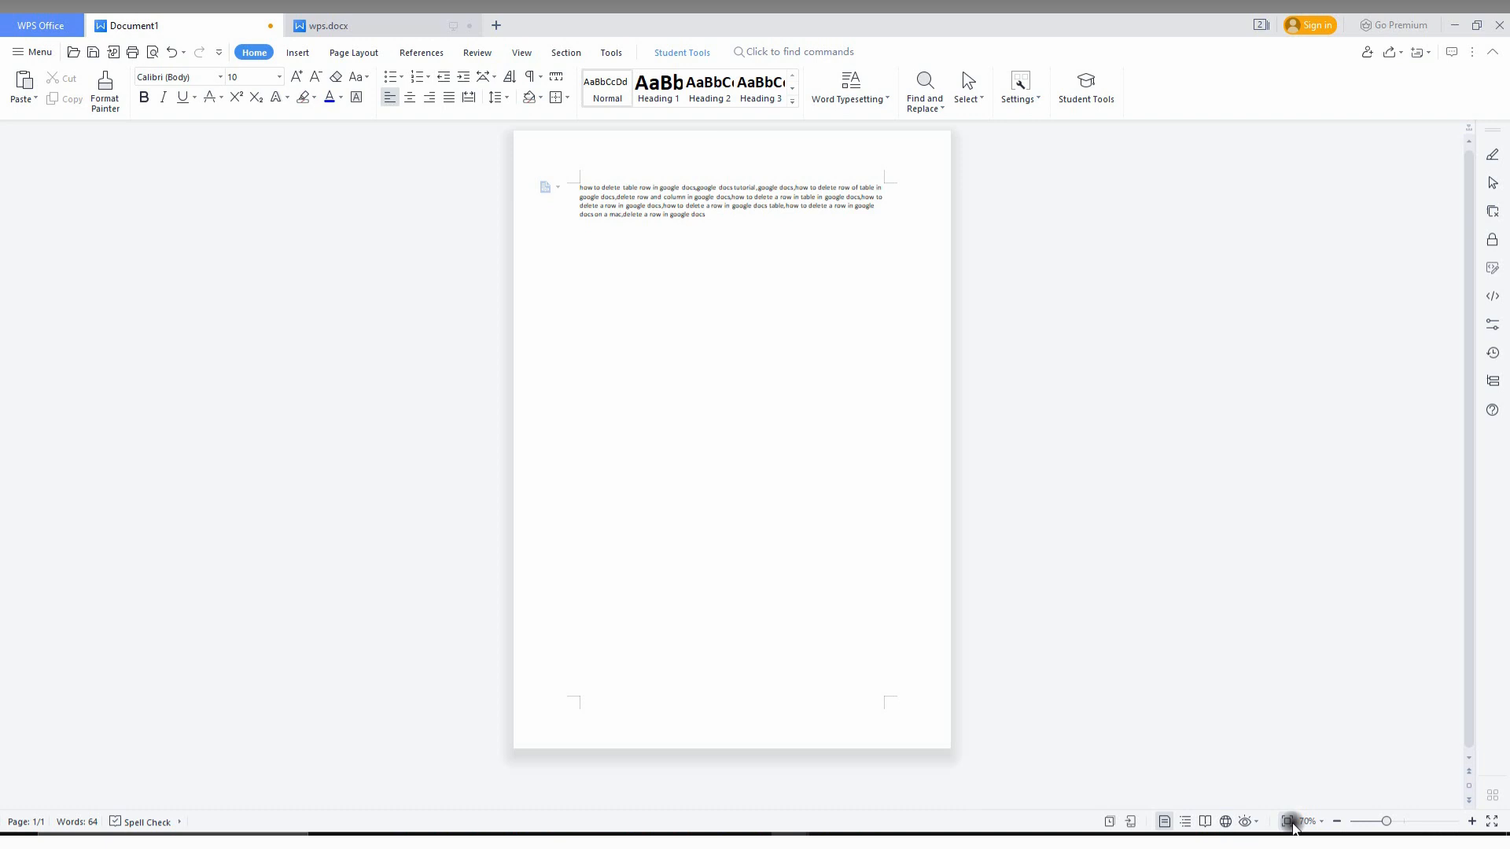
- Jump to a large zoom on the slider, then step back down to 130%
left_click(1472, 821)
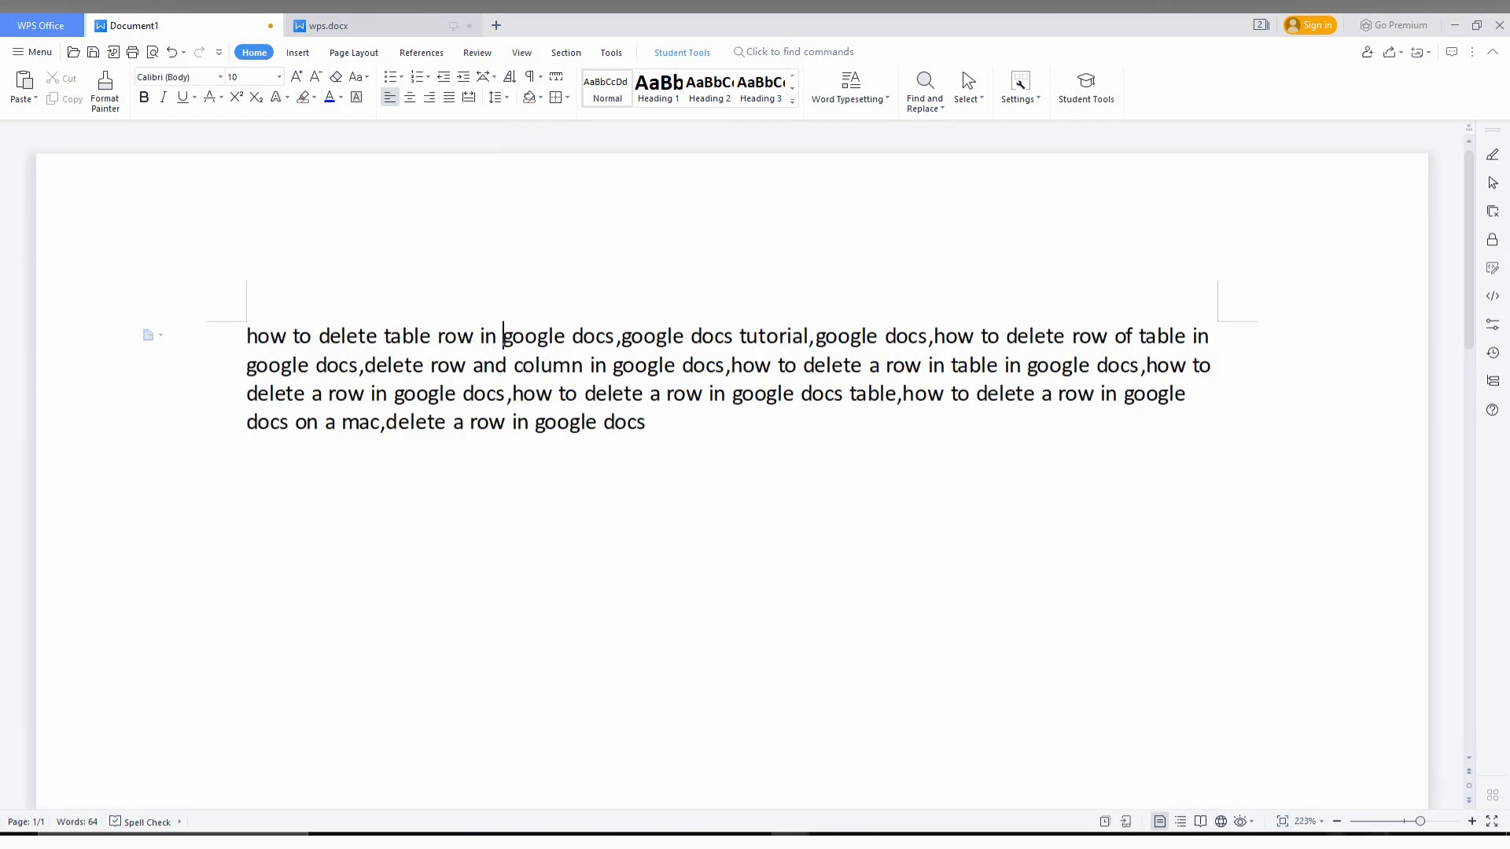
left_click(1333, 821)
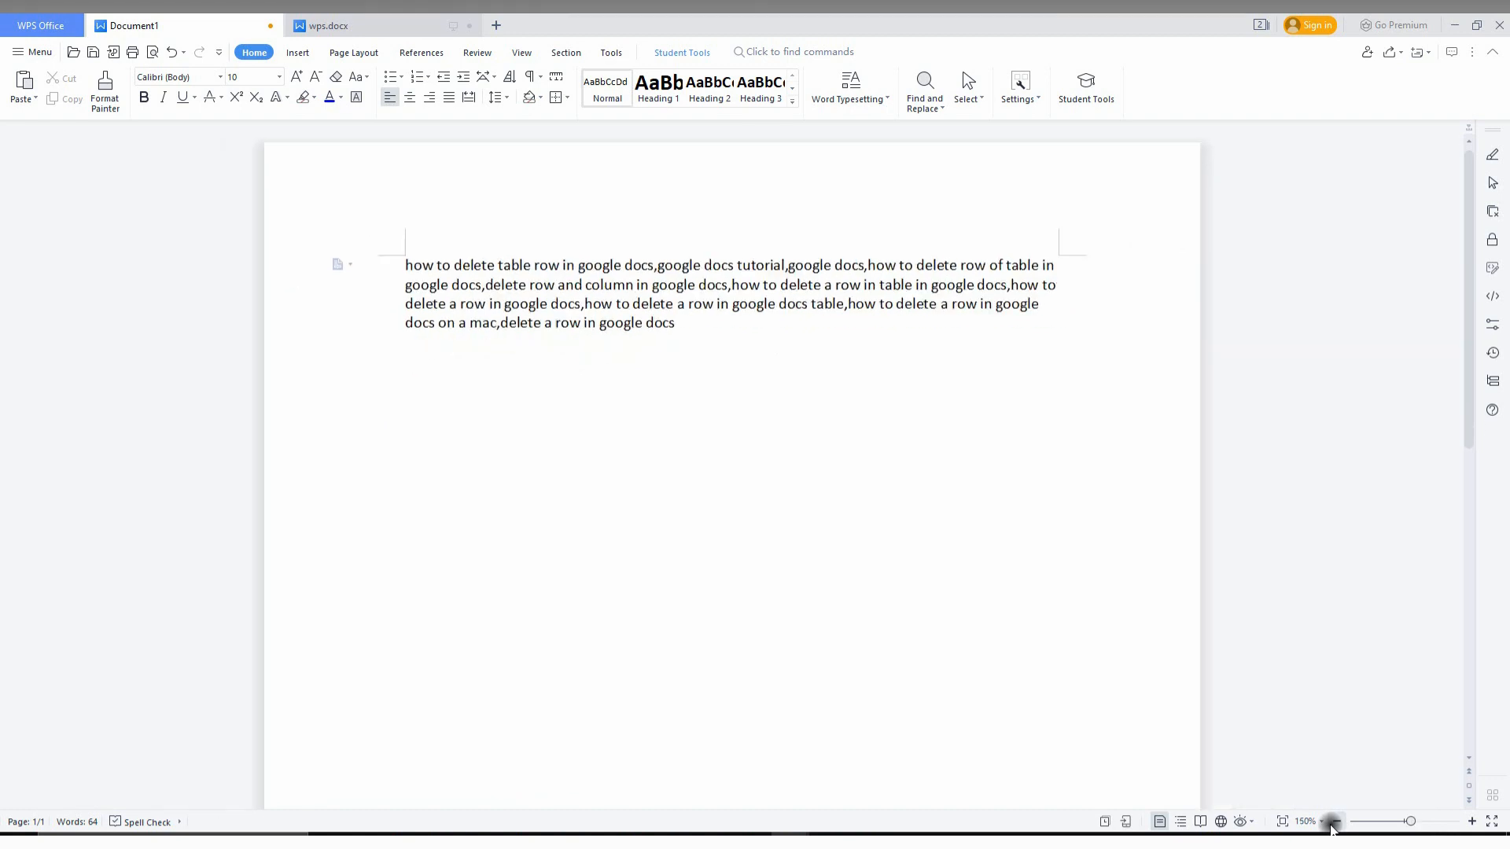
left_click(1337, 820)
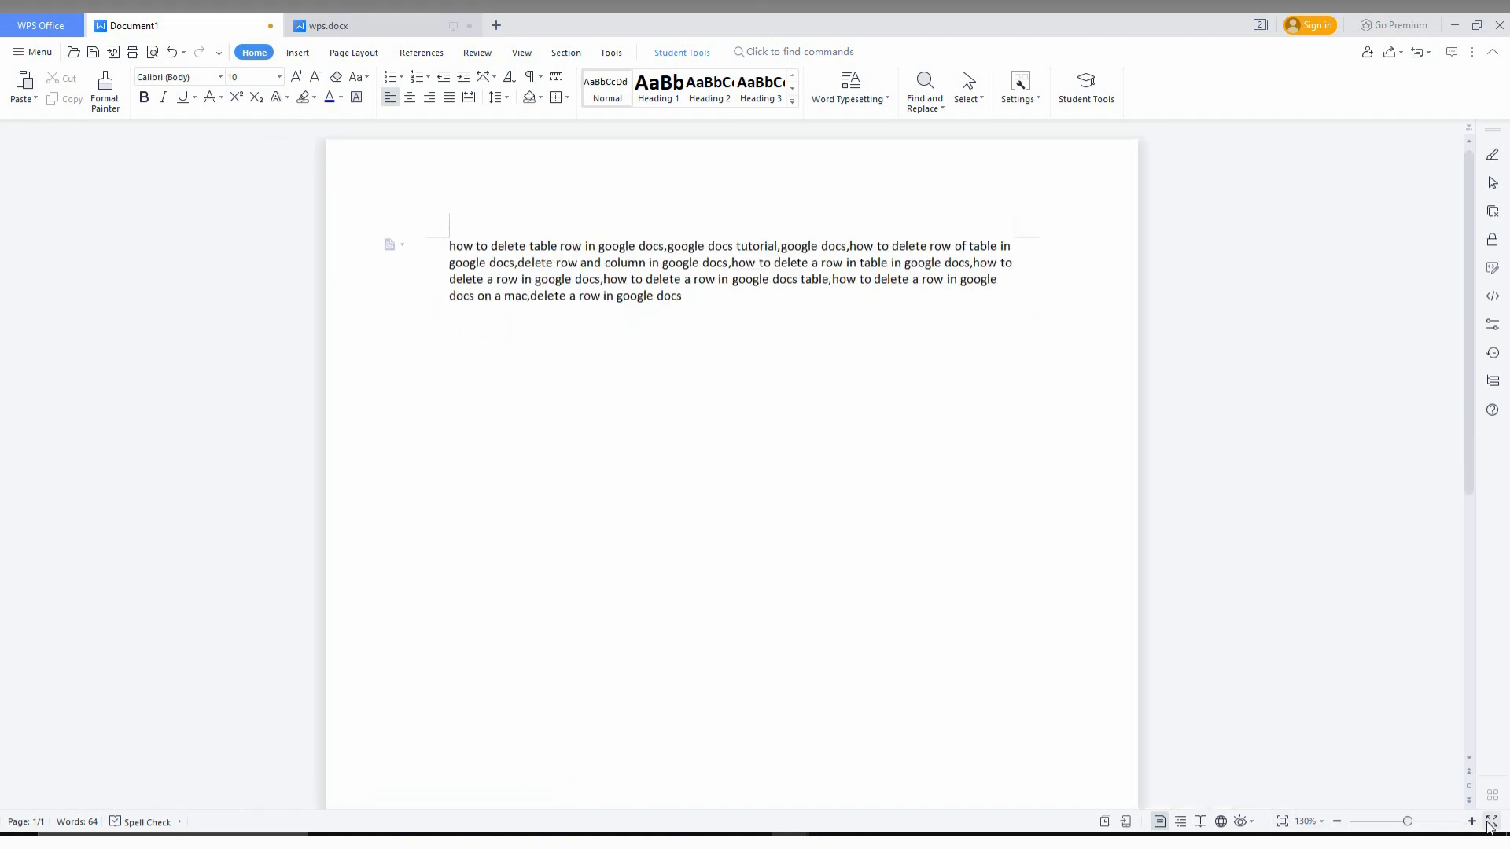
left_click(1497, 820)
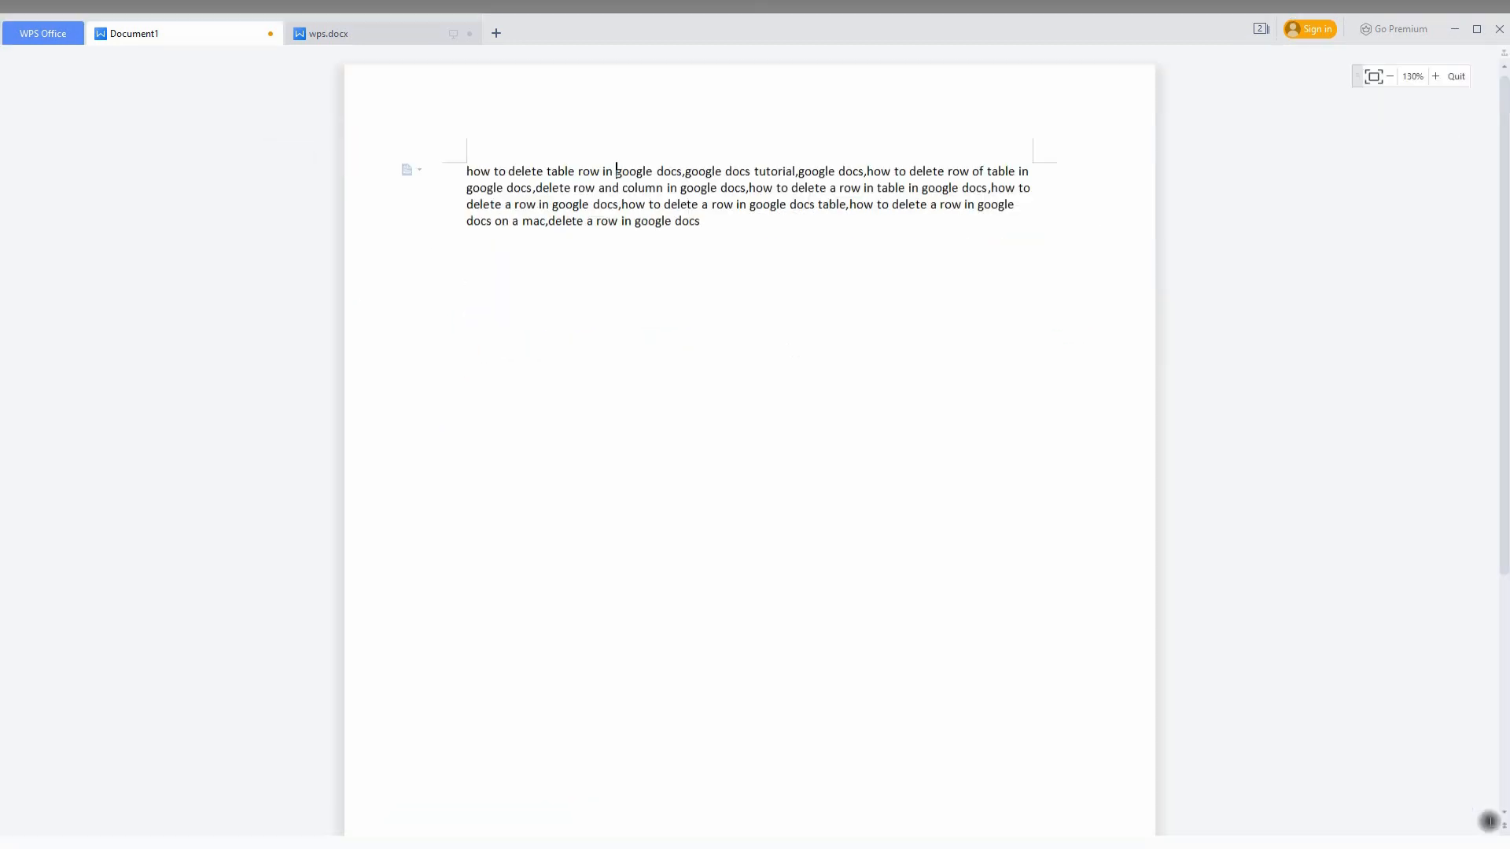
mouse_move(56, 140)
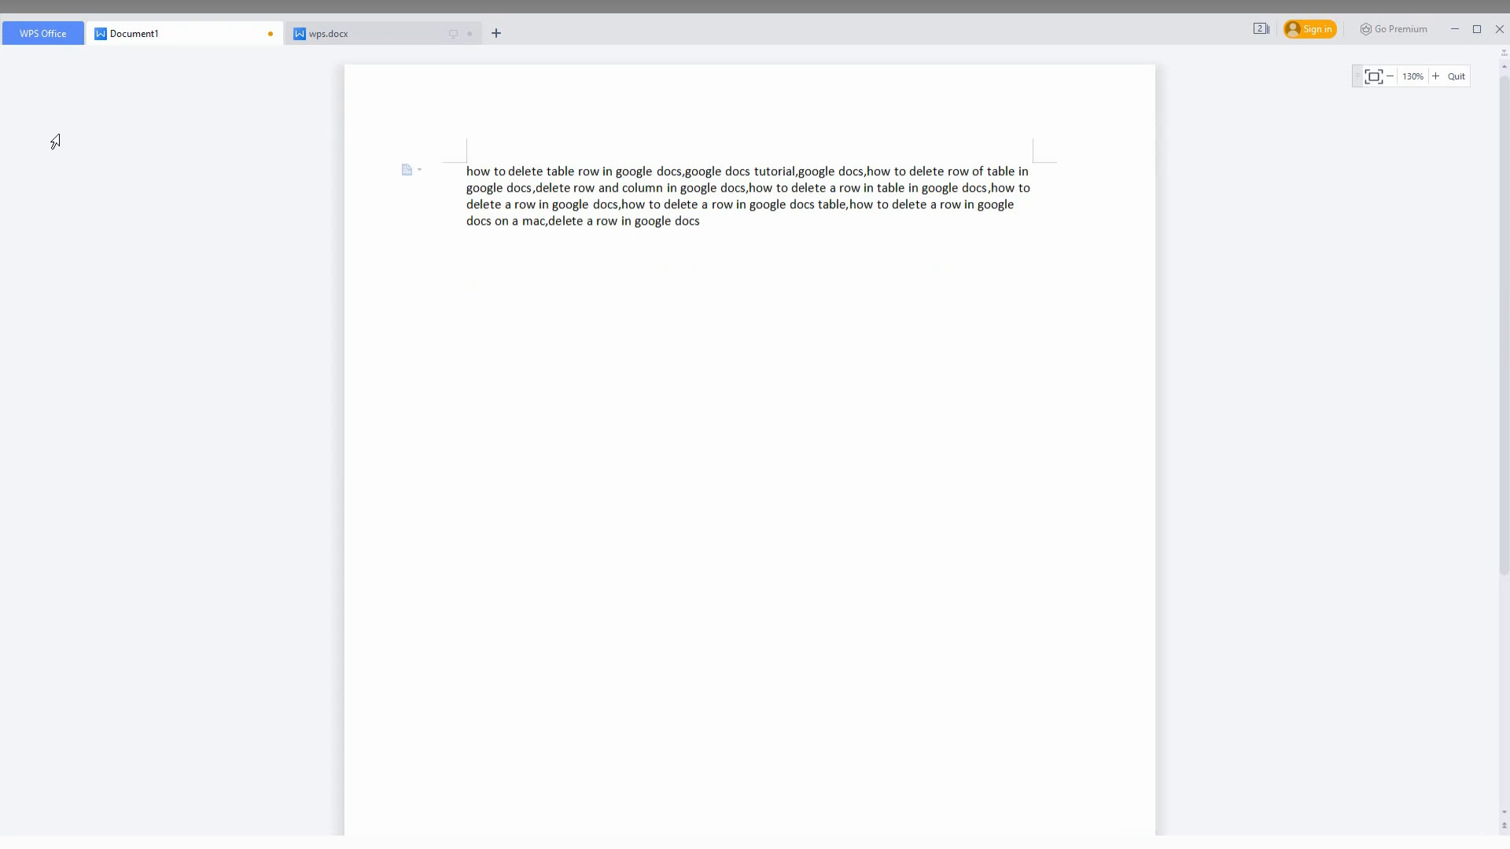
left_click(1489, 76)
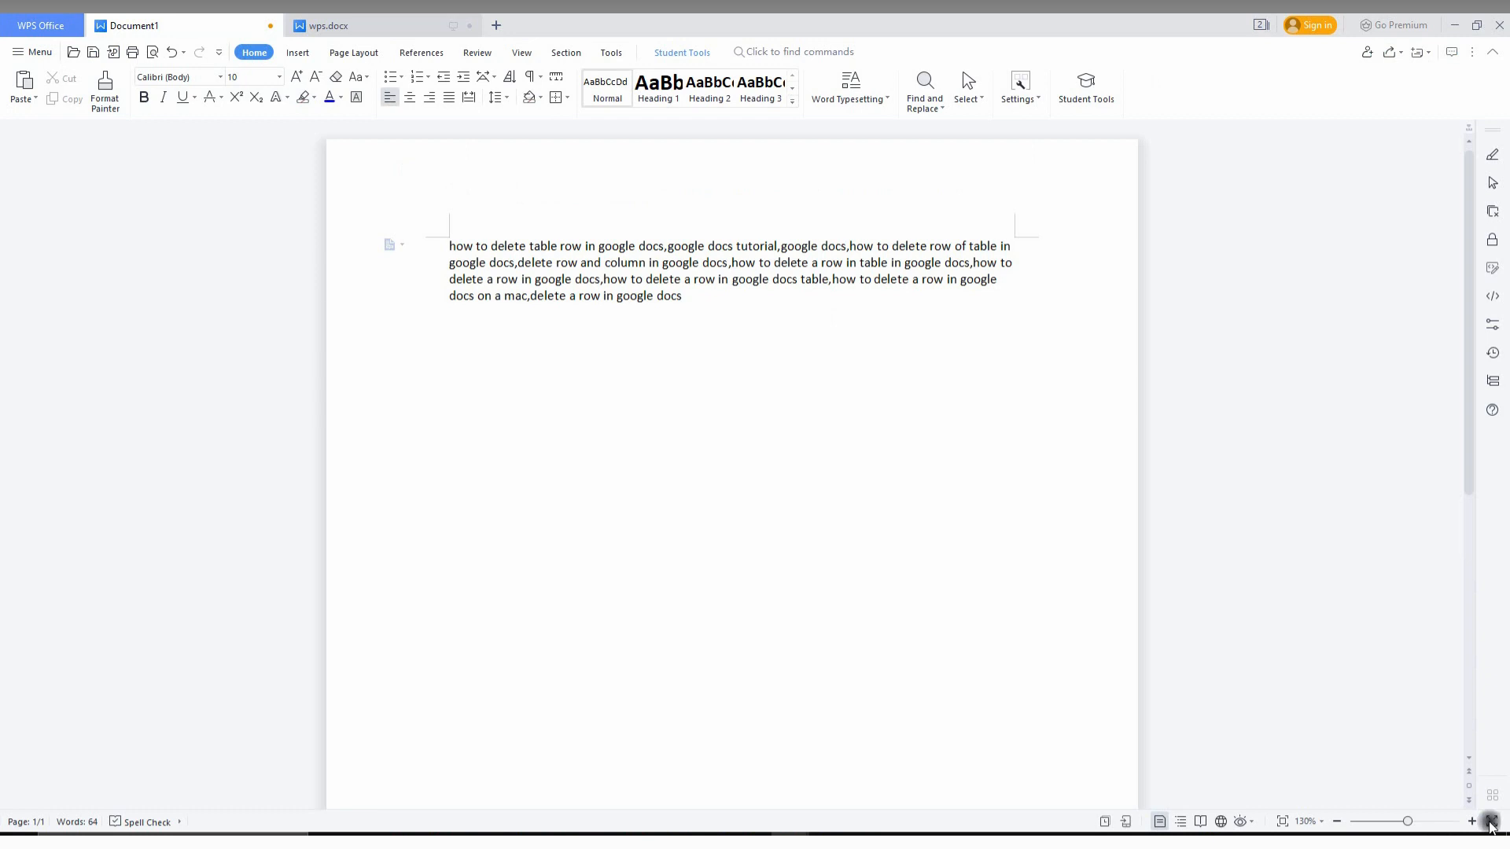
- Switch to full screen with toolbars hidden and raise the zoom to 130%
left_click(1490, 821)
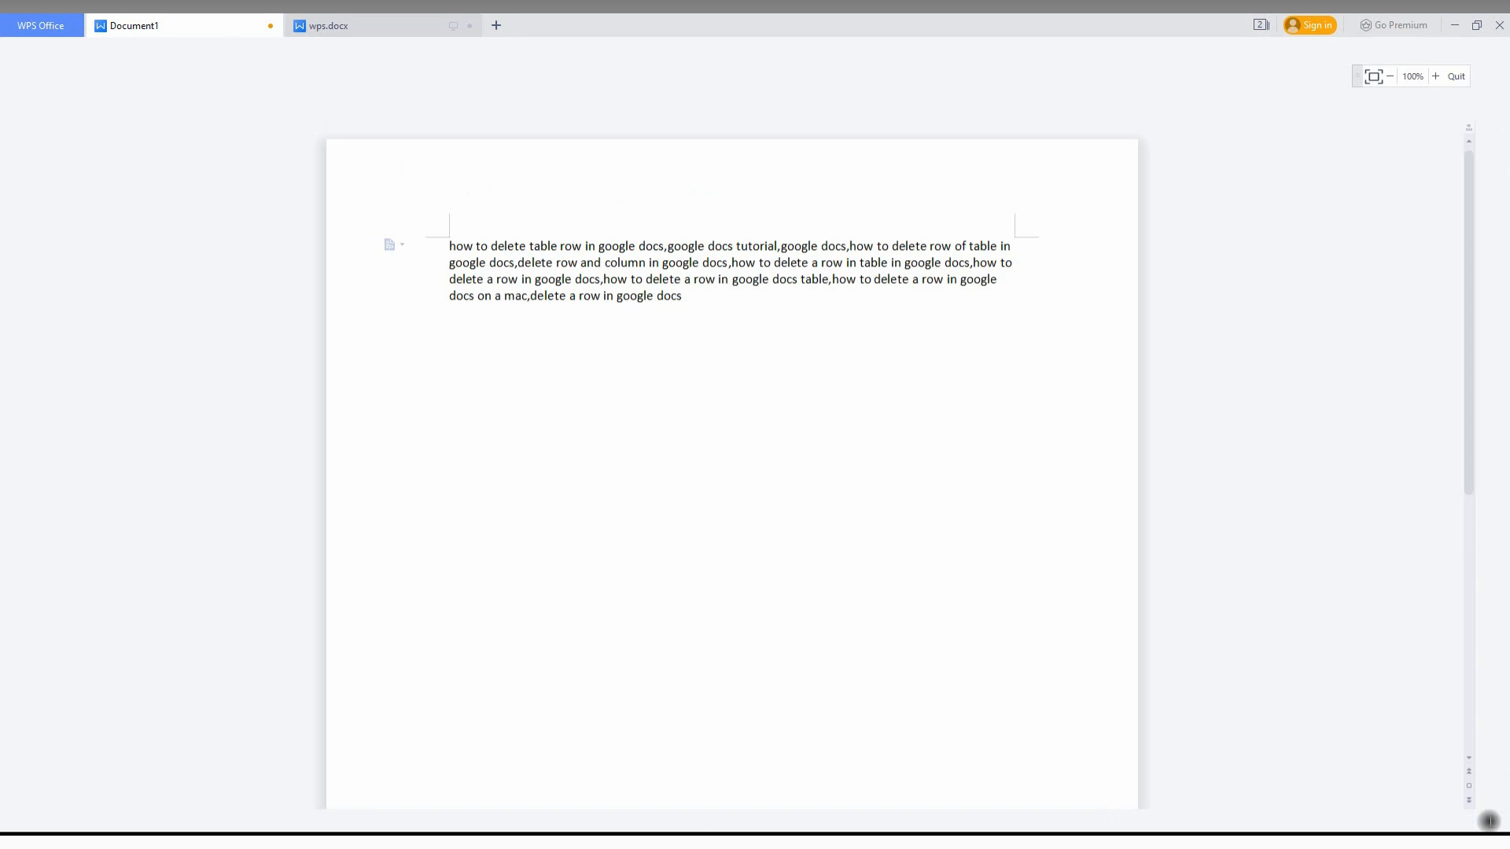
left_click(1436, 76)
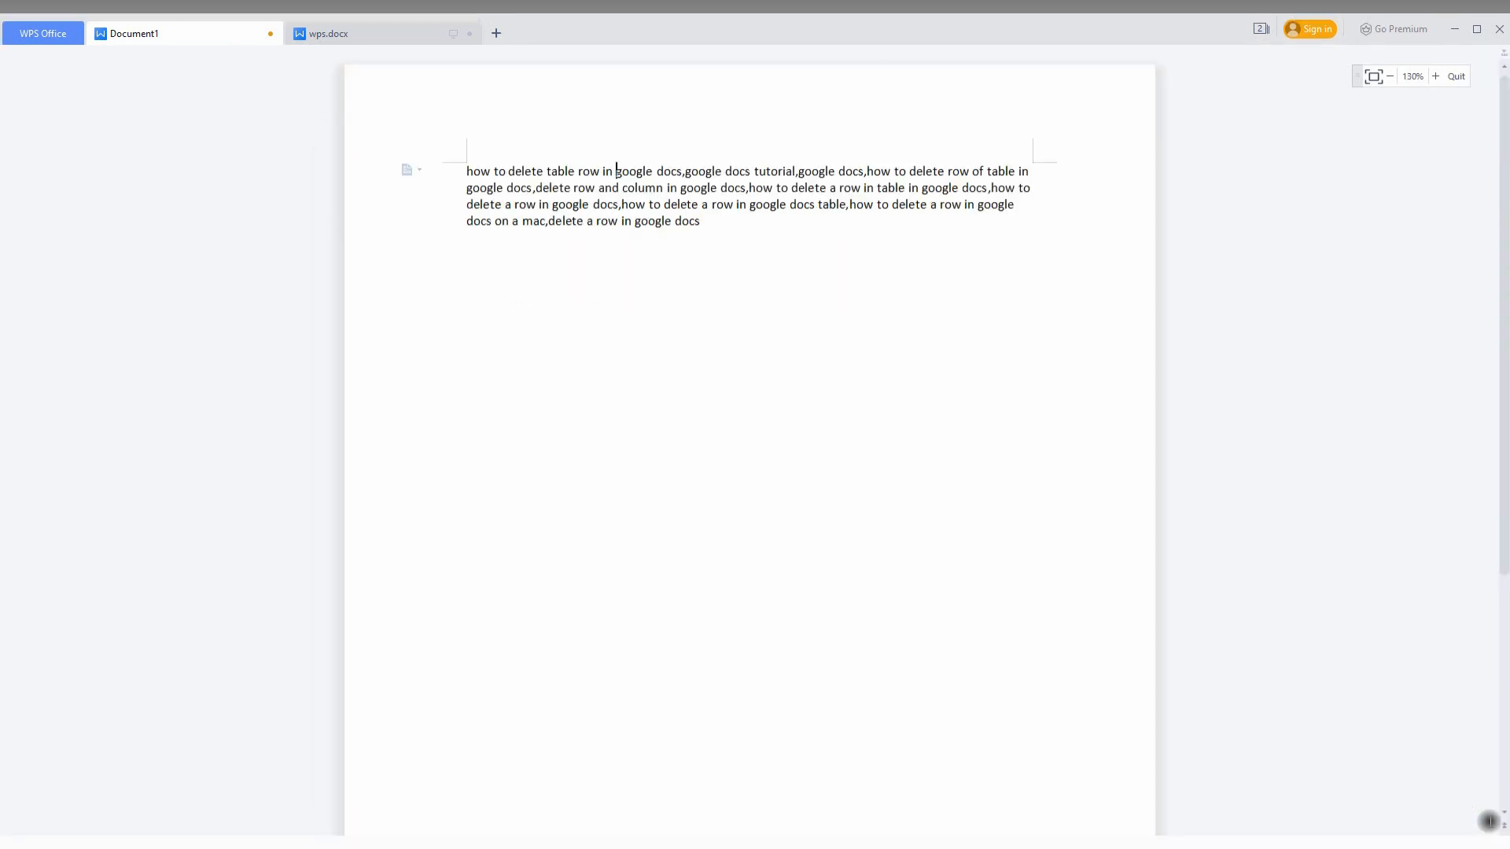